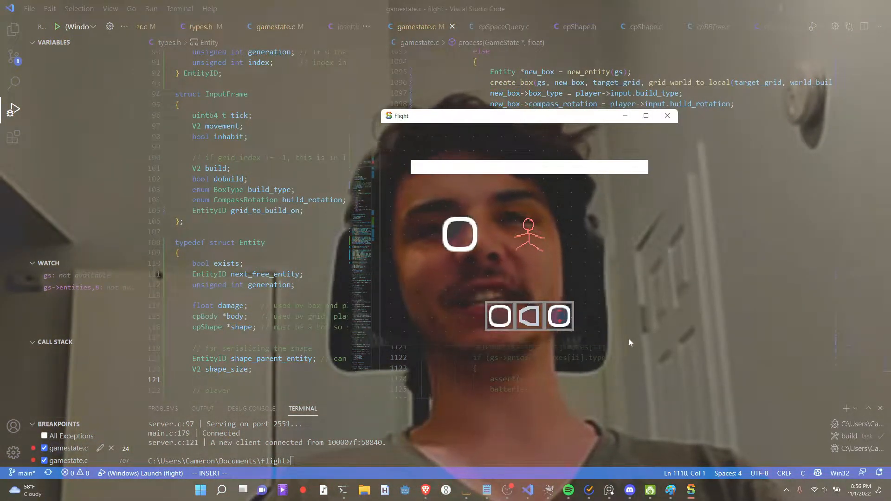
- Close the running Flight game window to leave VS Code for a blank Paint canvas
left_click(645, 115)
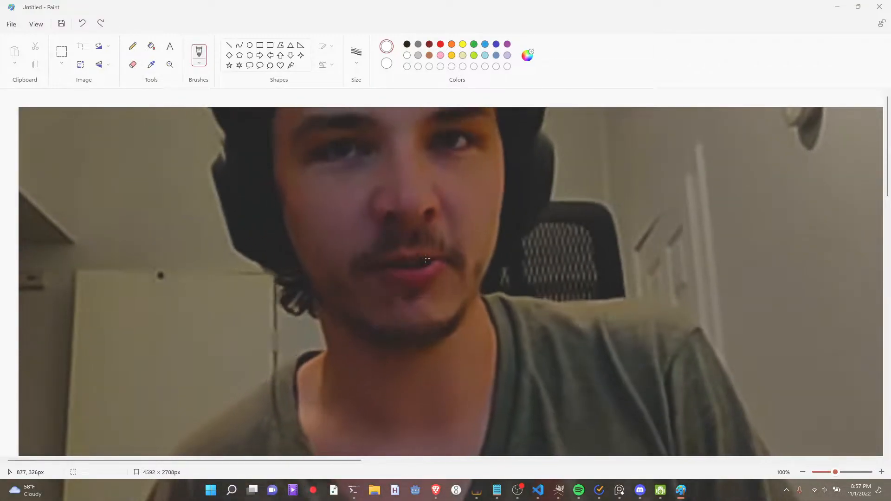
- Label the first entity slot 'box' with the Text tool
left_click(169, 46)
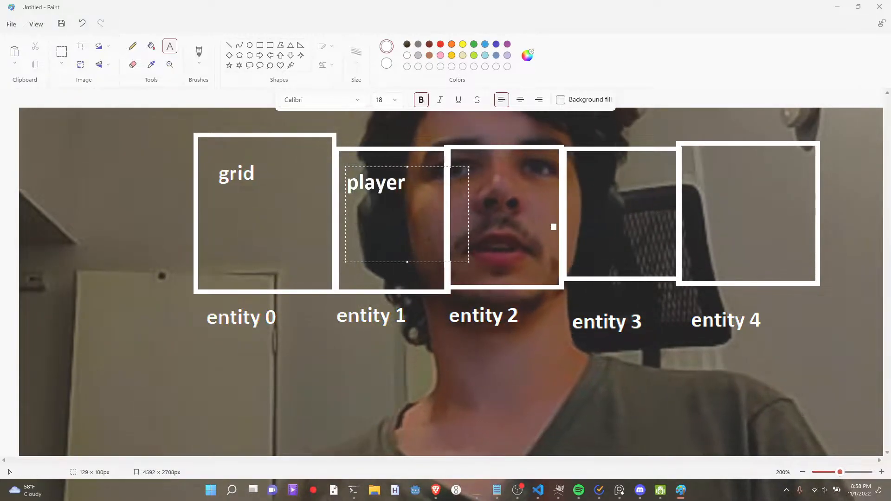
type("box")
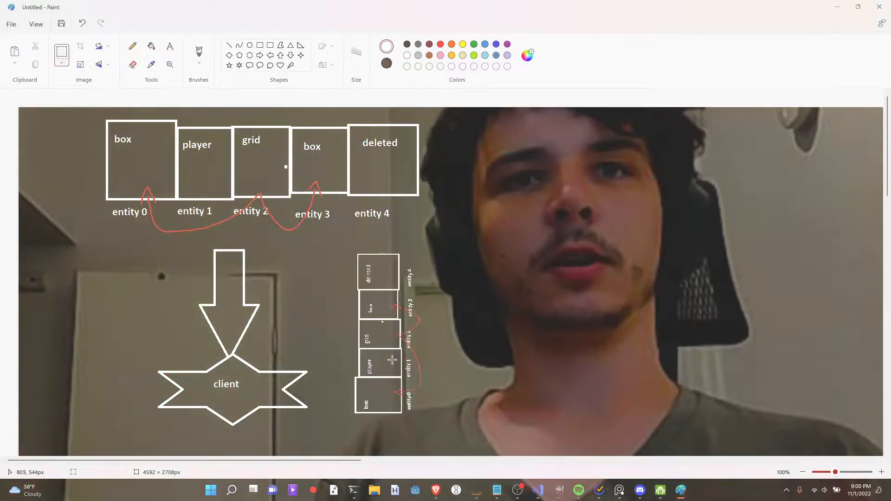
left_click_drag(335, 392, 461, 391)
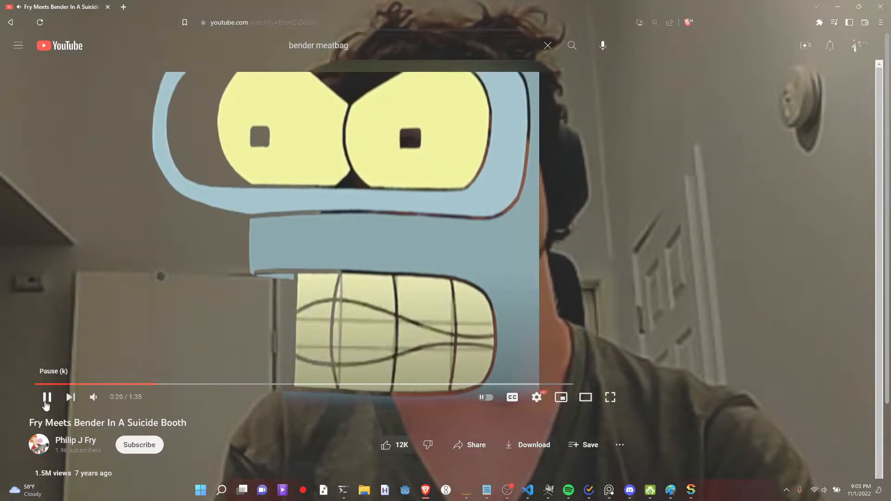
- Play the 'Fry Meets Bender In A Suicide Booth' result from the bender meatbag search
left_click(242, 490)
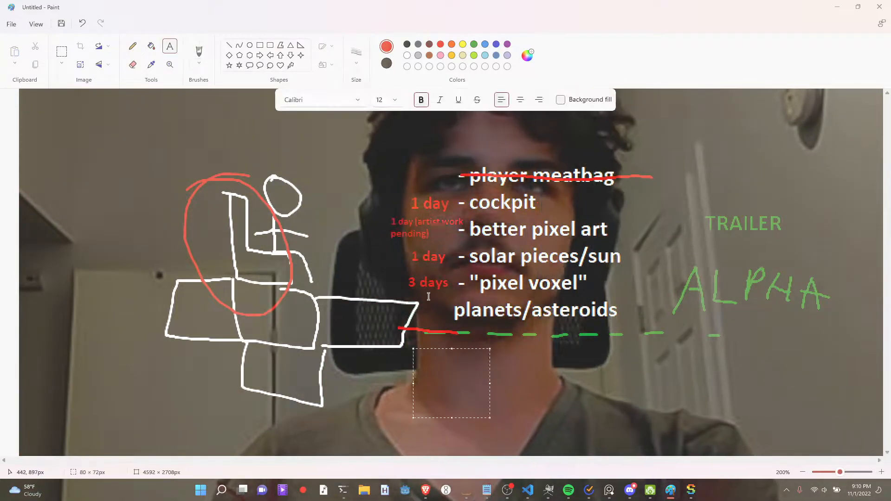
- Write the totals '6 DAYS!!' and '18 days.' in red beneath the to-do list
type("6 DAYS!!")
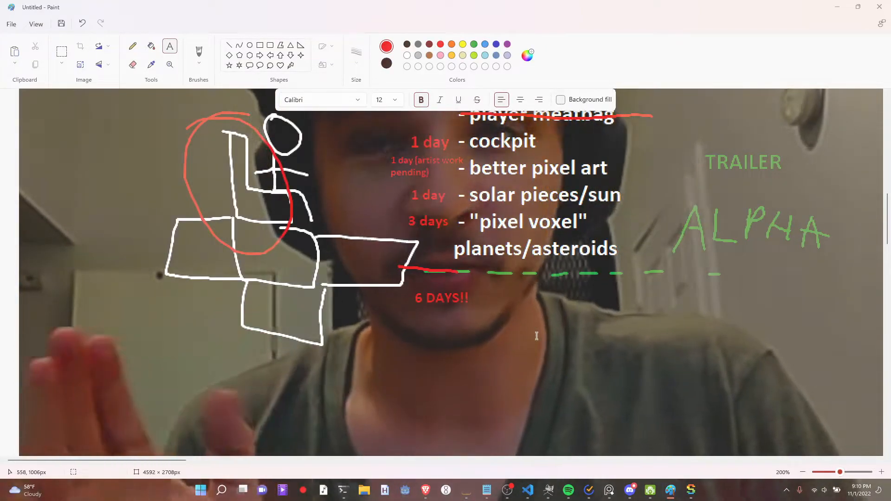
type("18 days.")
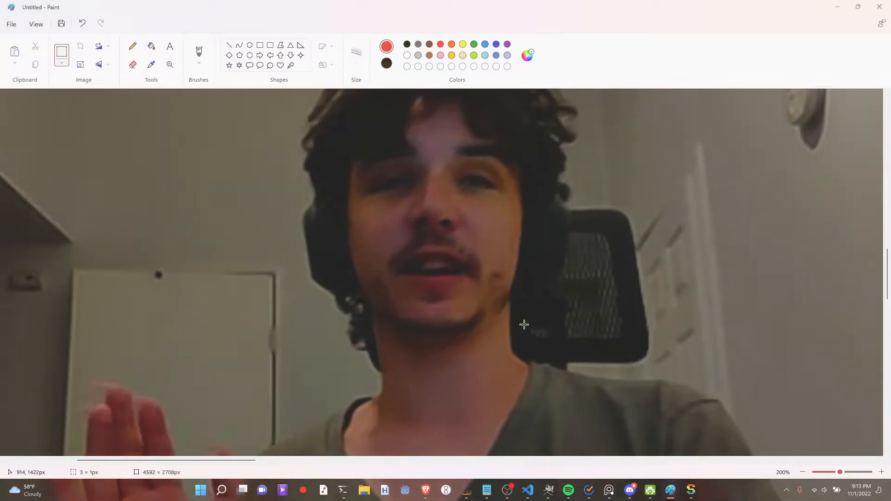
- Write 'YOUR SENSE OF GOOD/BAD CODE' and an EntitySlot pointer-arithmetic code line
type("YOUR SENSE OF GOOD/BAD CODE IS")
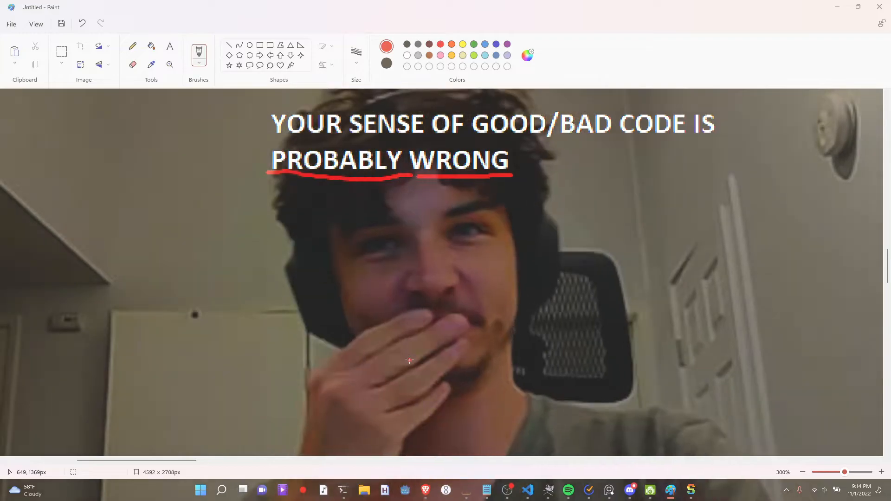
type("EntitySlot * my_entity_slot = cur_entity - (sizeof *EntitySlot);")
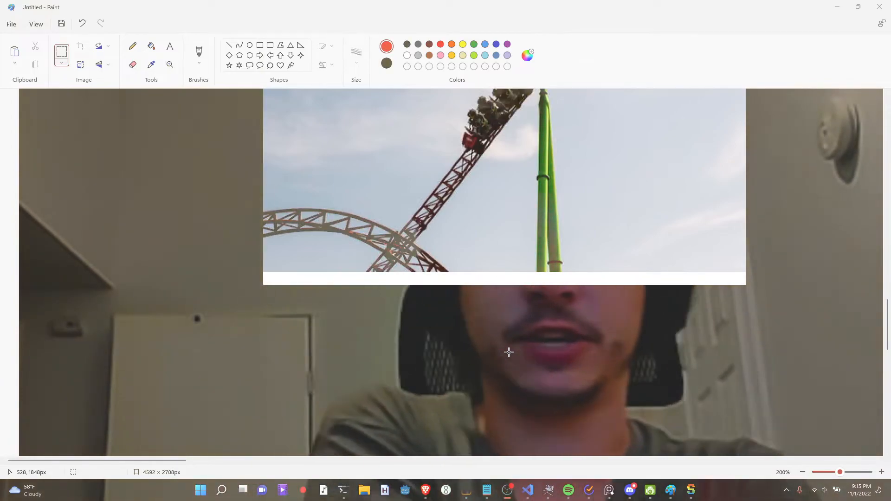
- Caption the roller coaster 'Face your fears.' and add 'Program with pointer arithmetic'
type("Face your fears.")
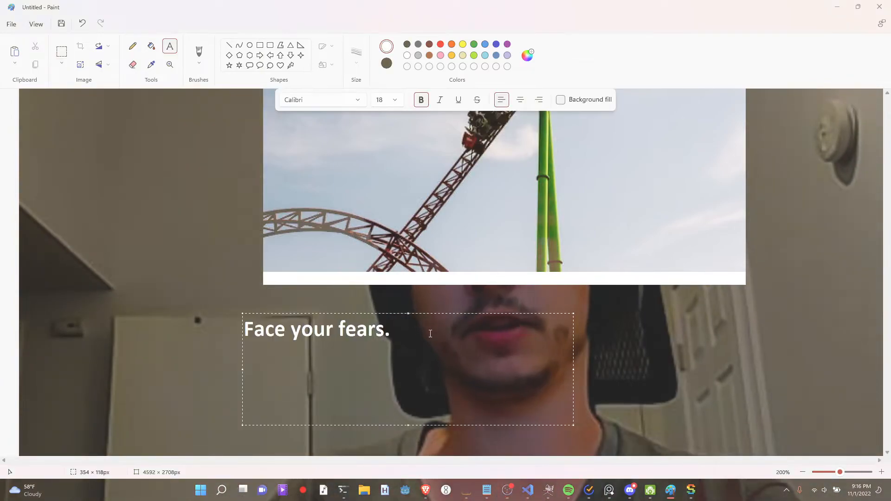
type("Program with pointer arithmetic")
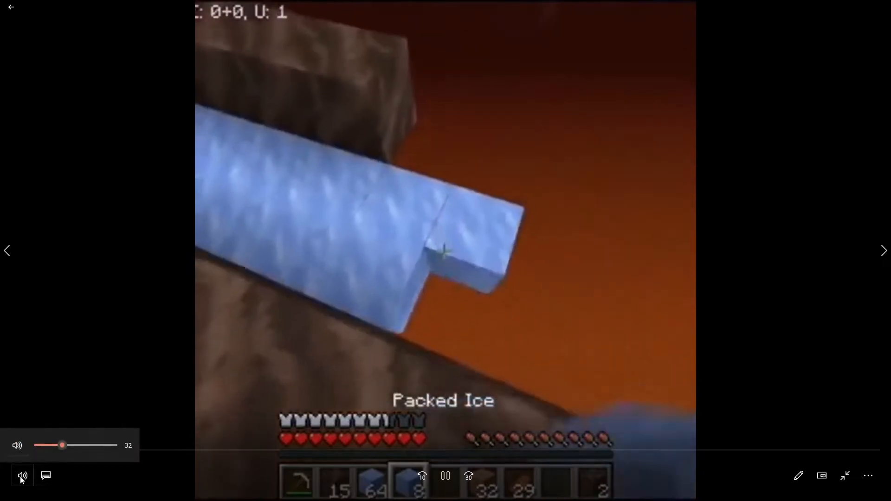
- Play the Minecraft packed-ice clip full screen in the video player
left_click(445, 475)
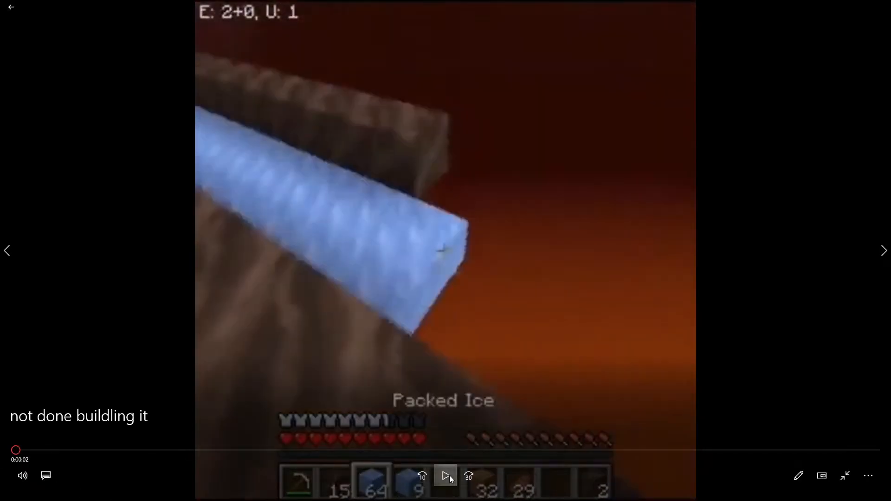
left_click(445, 475)
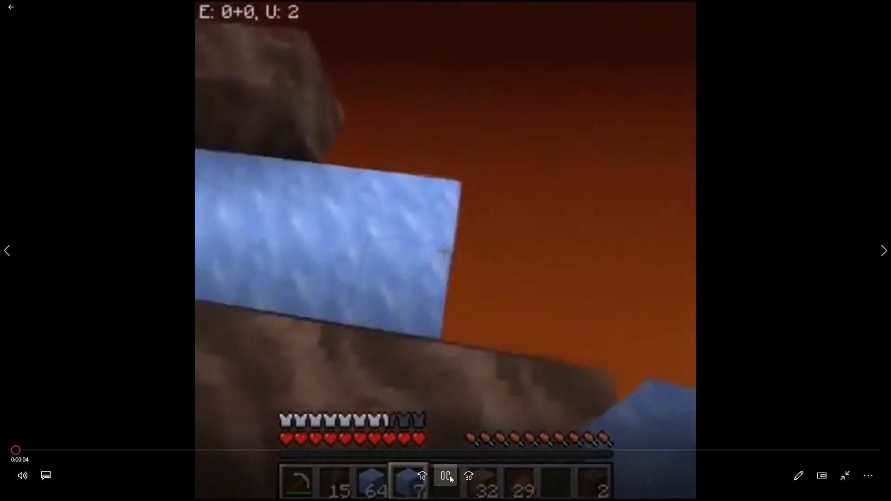